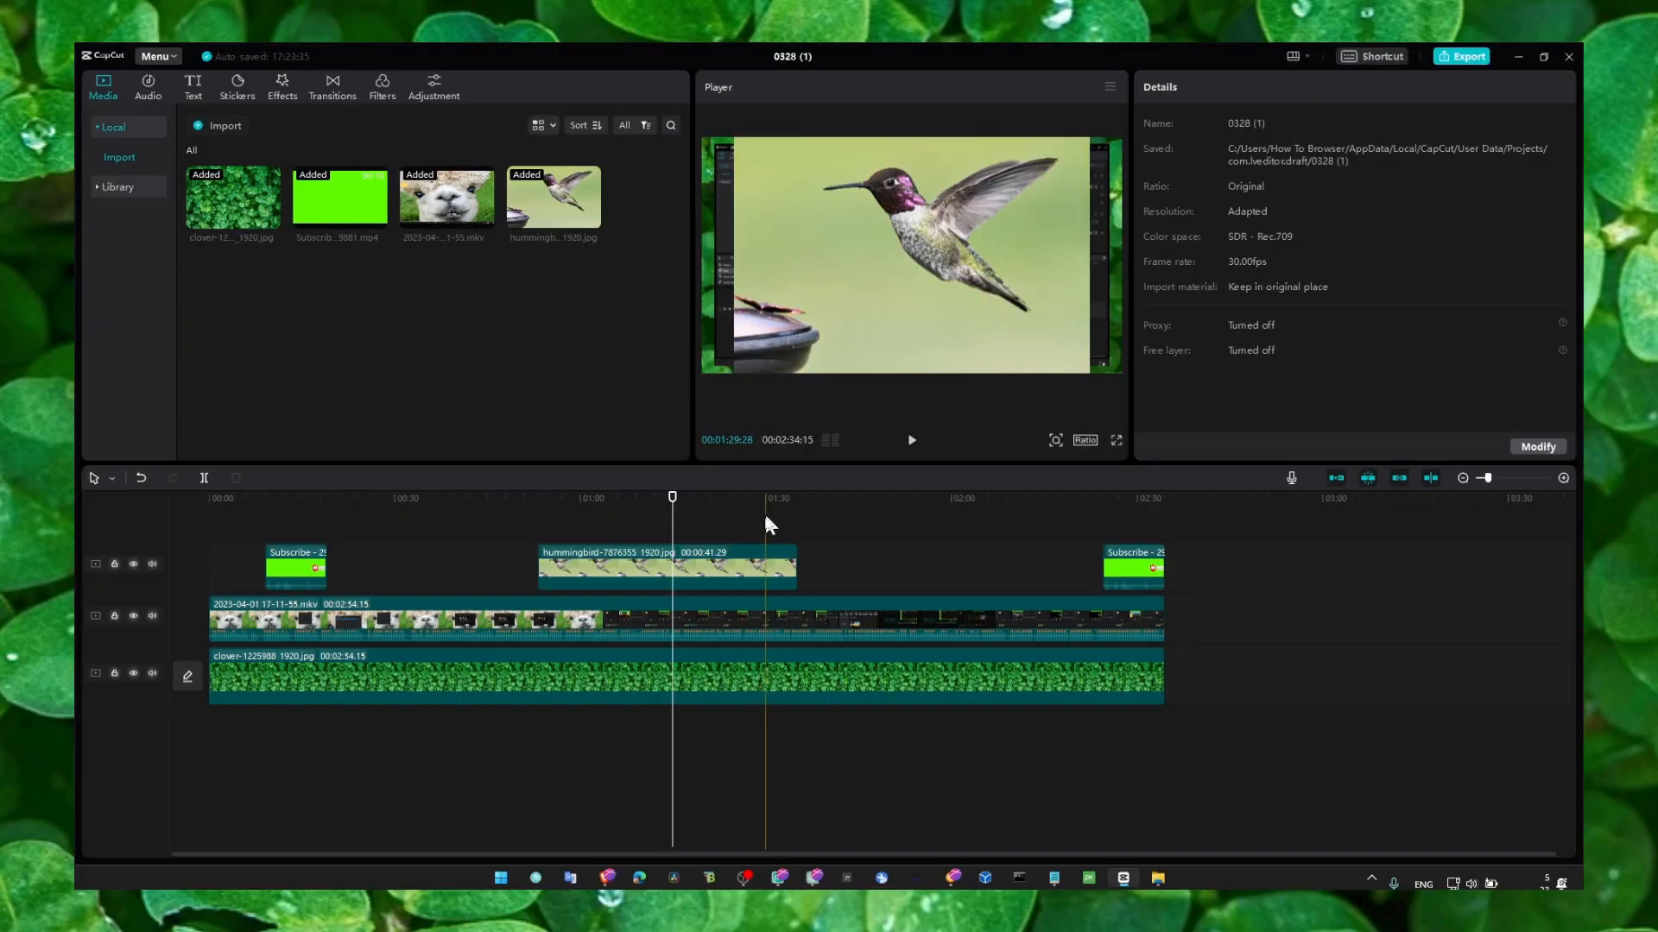
Step: Select the hummingbird clip on the timeline to show its Video properties
click(666, 567)
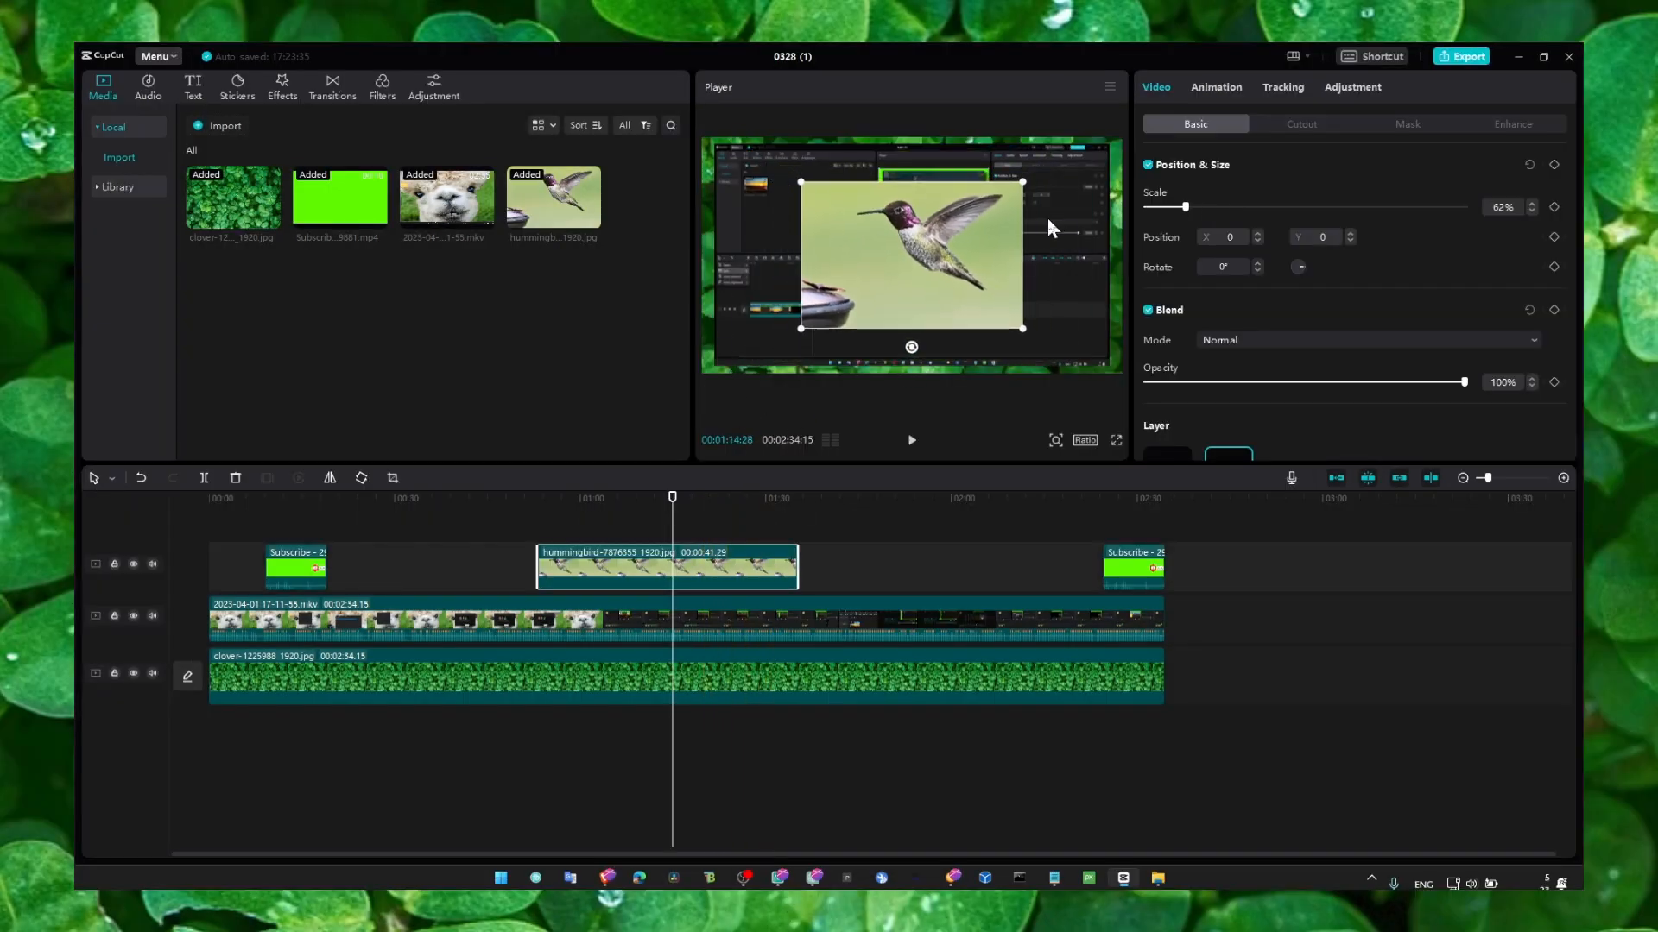
mouse_move(972, 261)
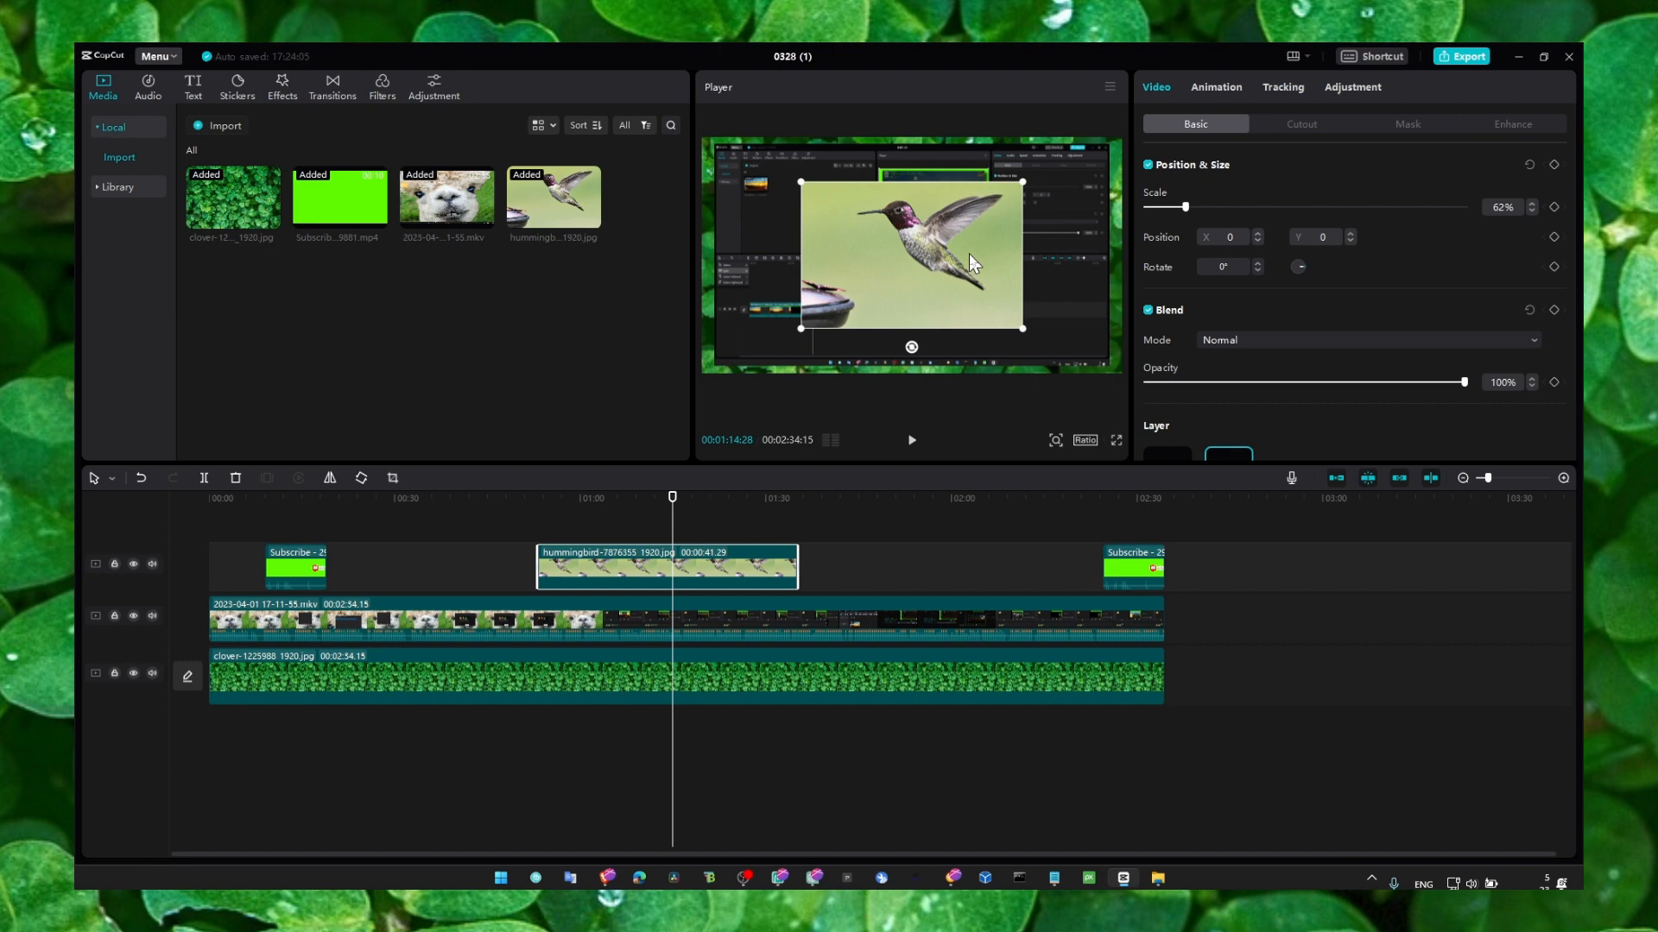
mouse_move(190, 120)
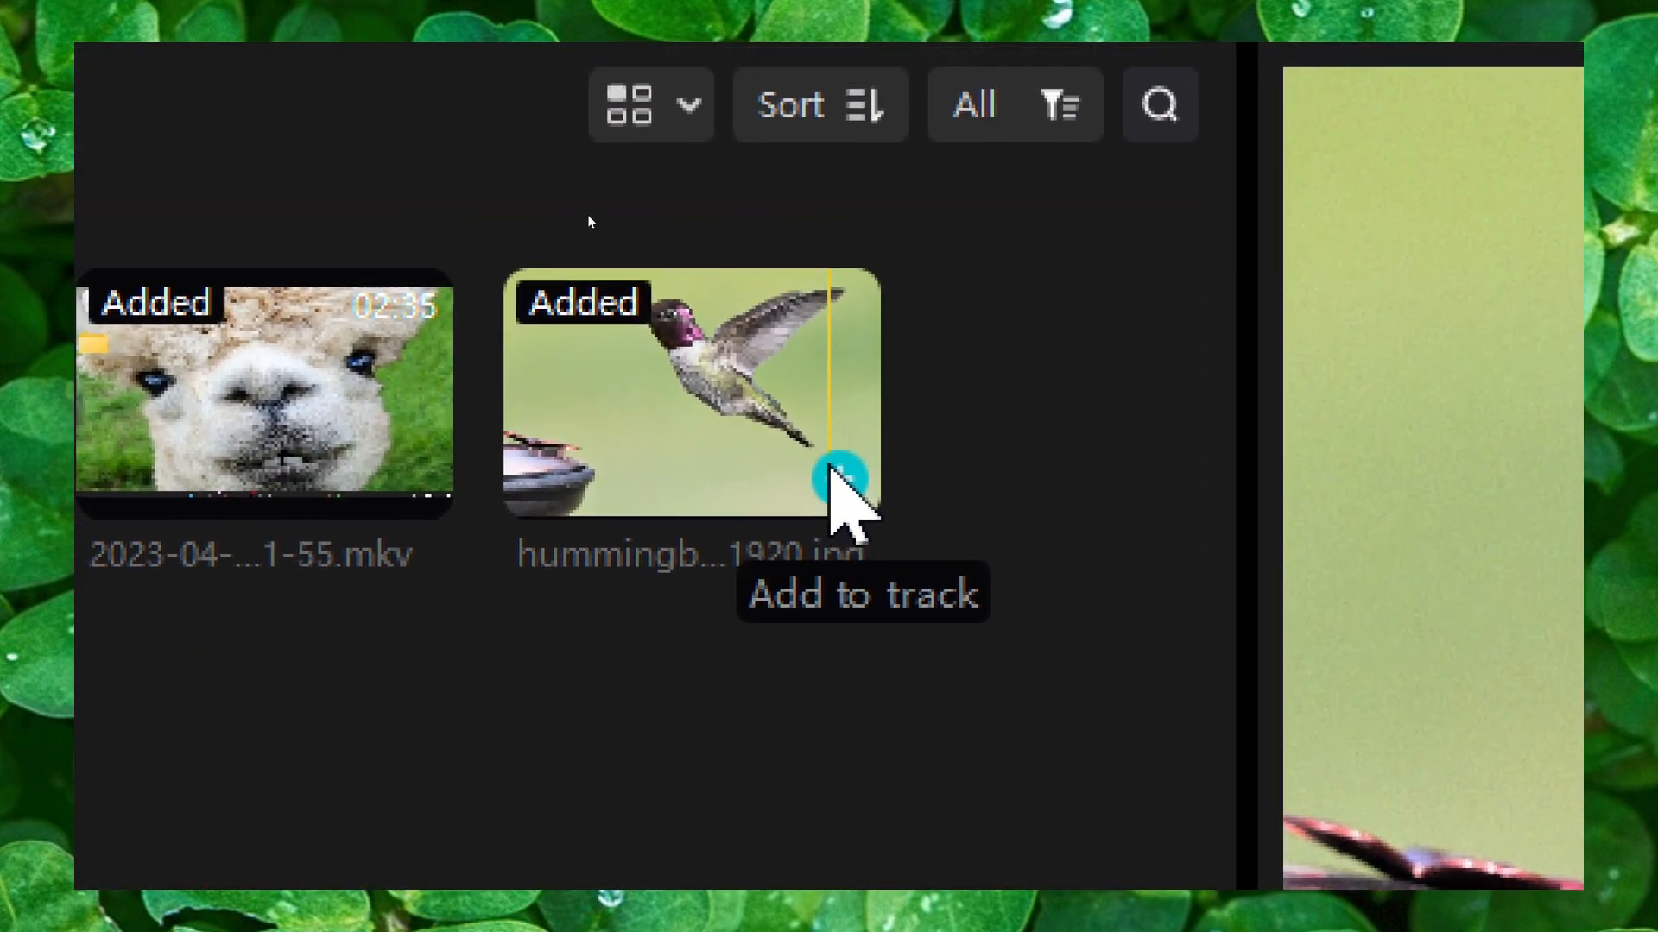
click(840, 478)
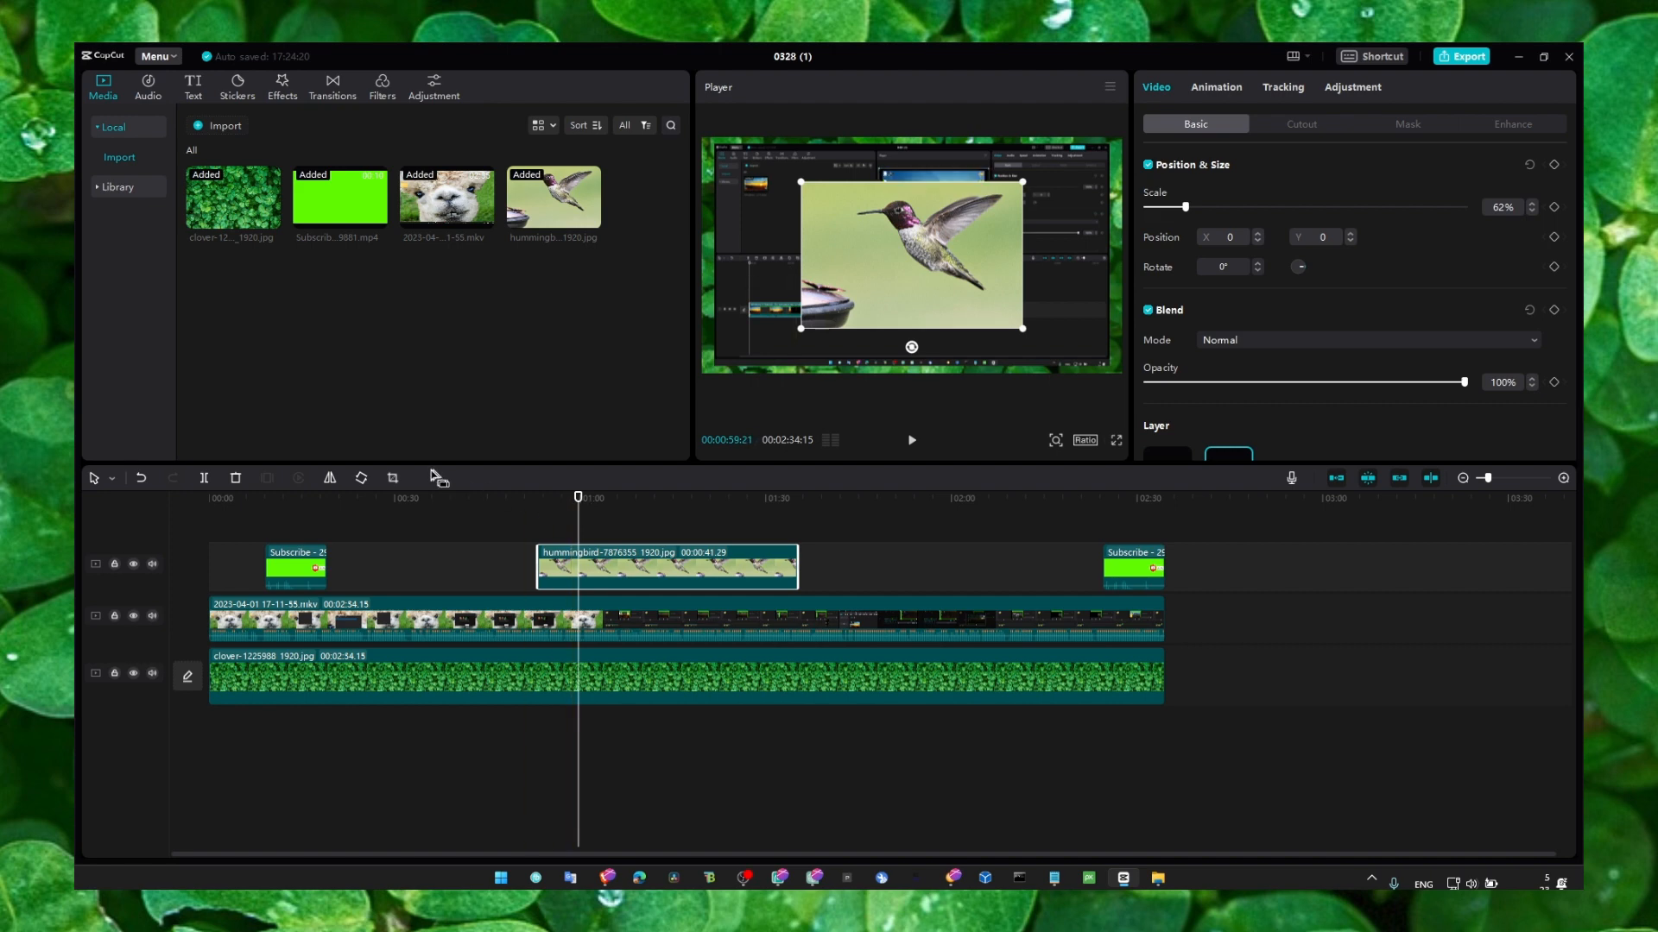
mouse_move(392, 478)
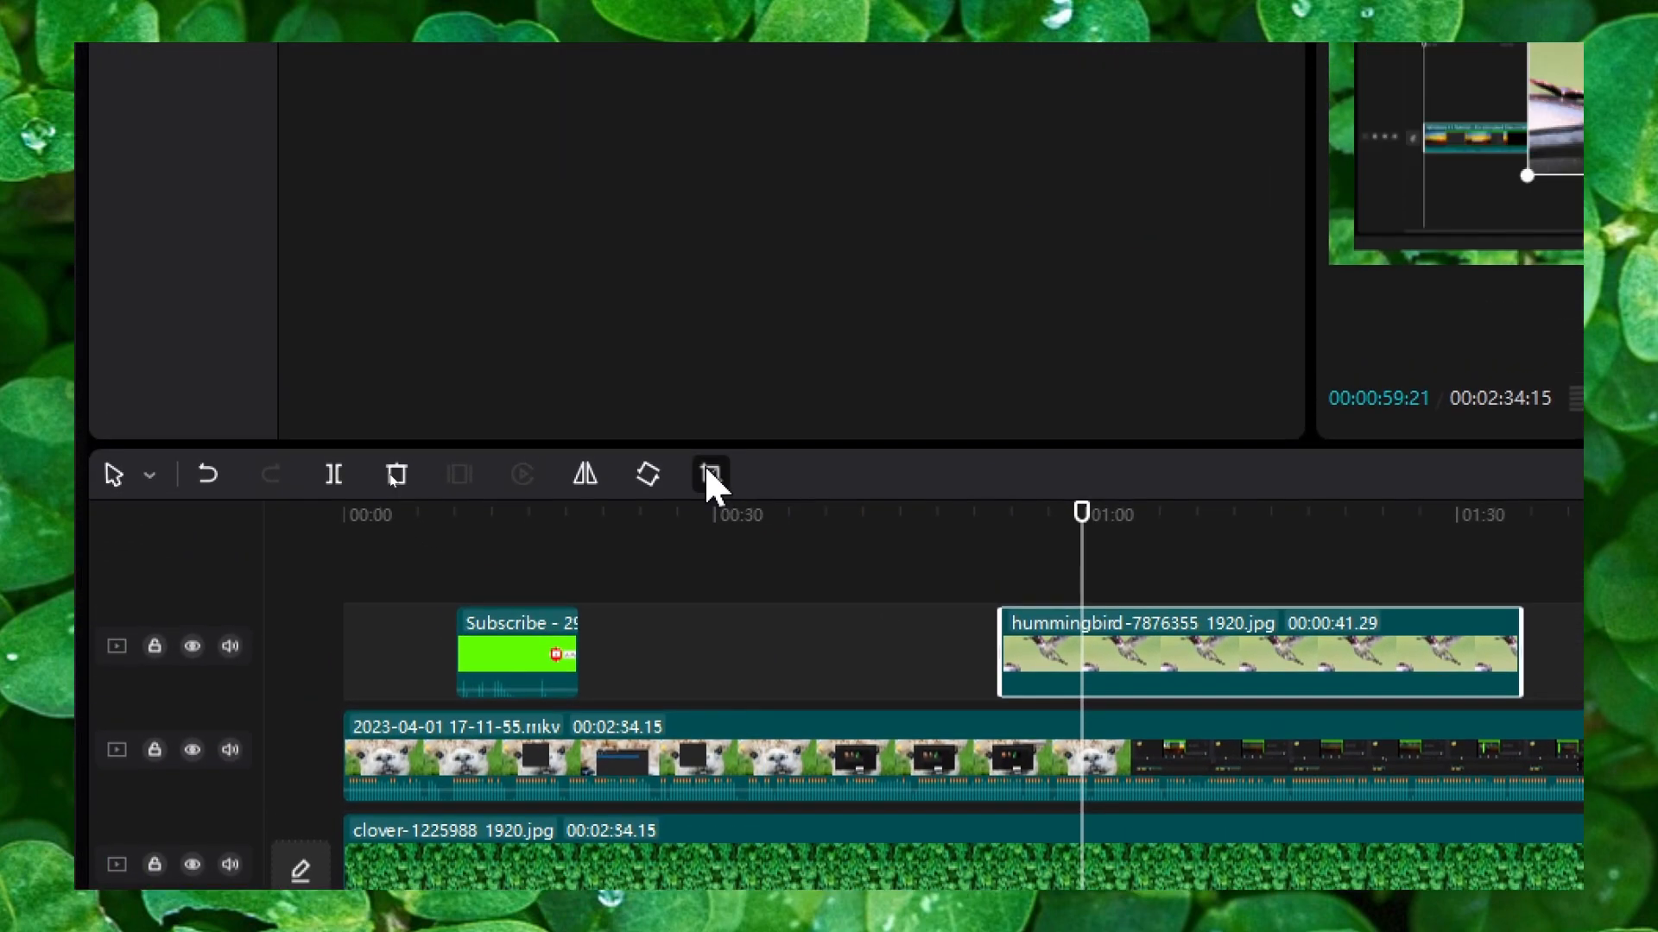
Step: Rotate the hummingbird image 180° in the crop editor
click(711, 475)
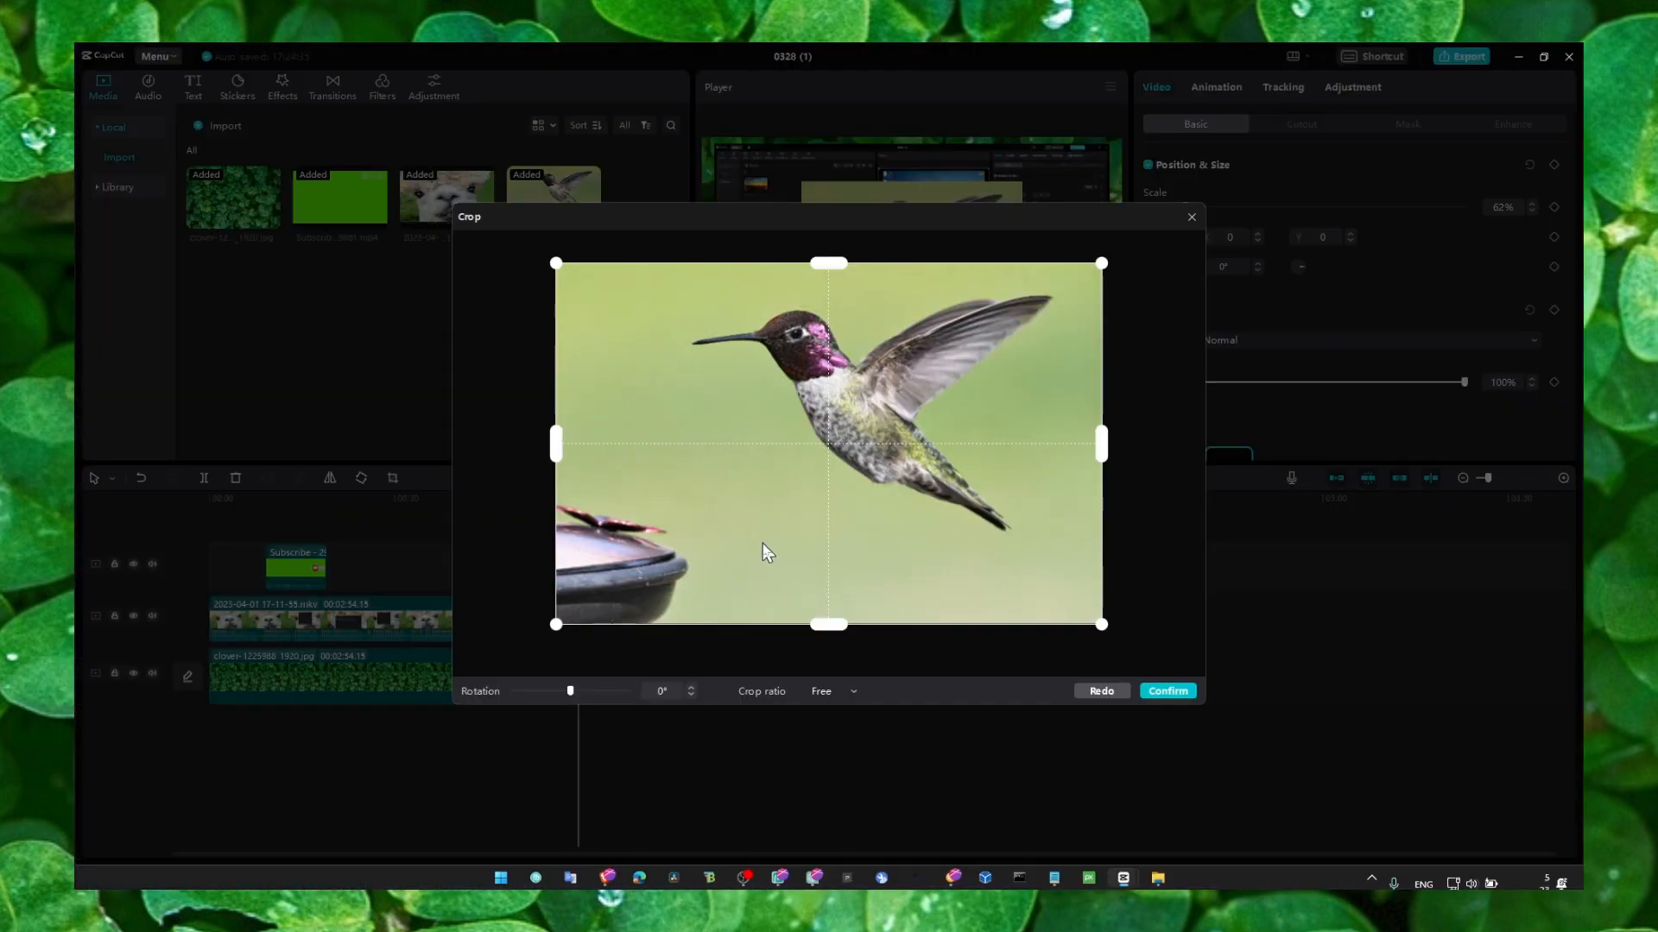
drag(571, 691, 580, 694)
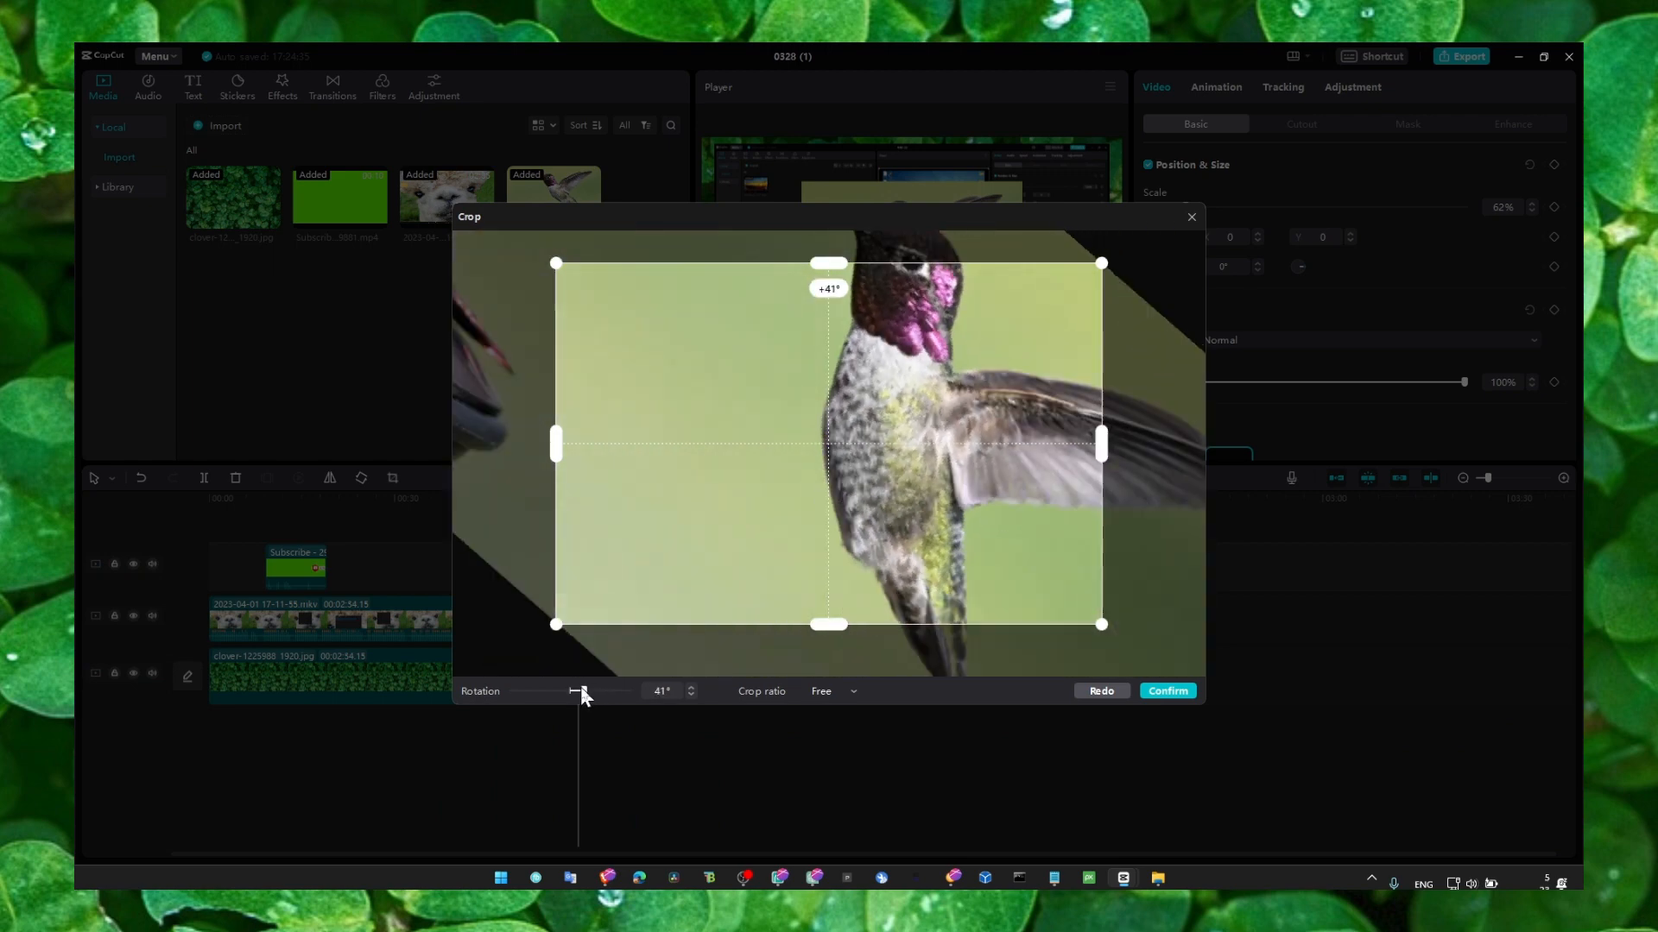
drag(580, 691, 574, 690)
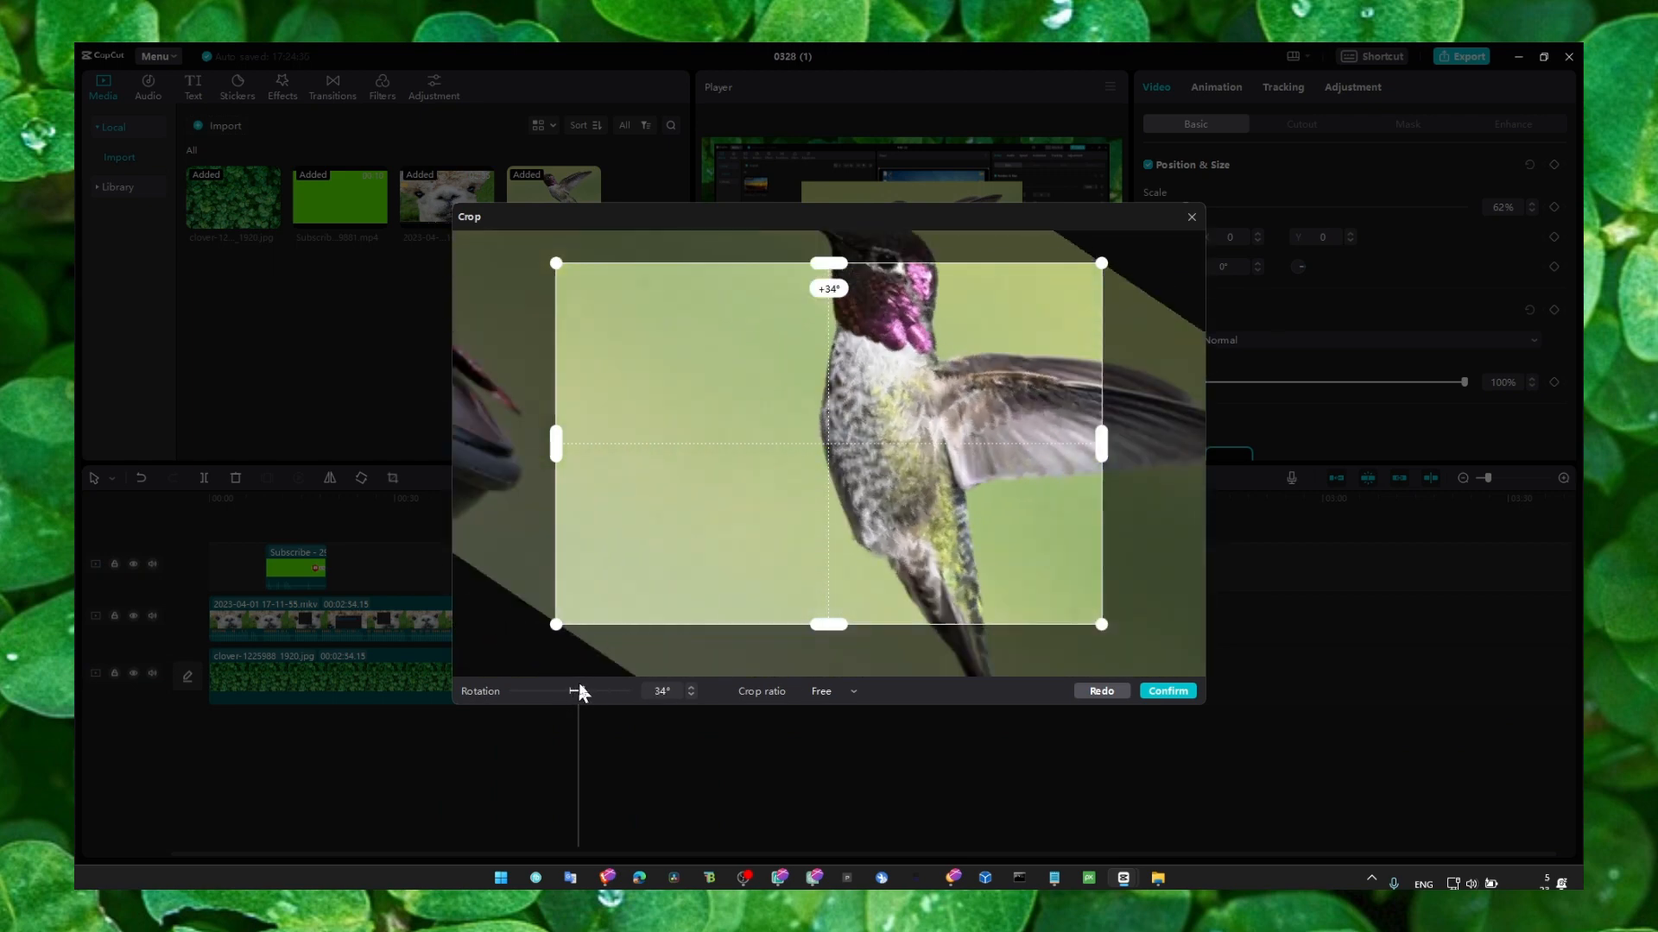
drag(577, 691, 629, 691)
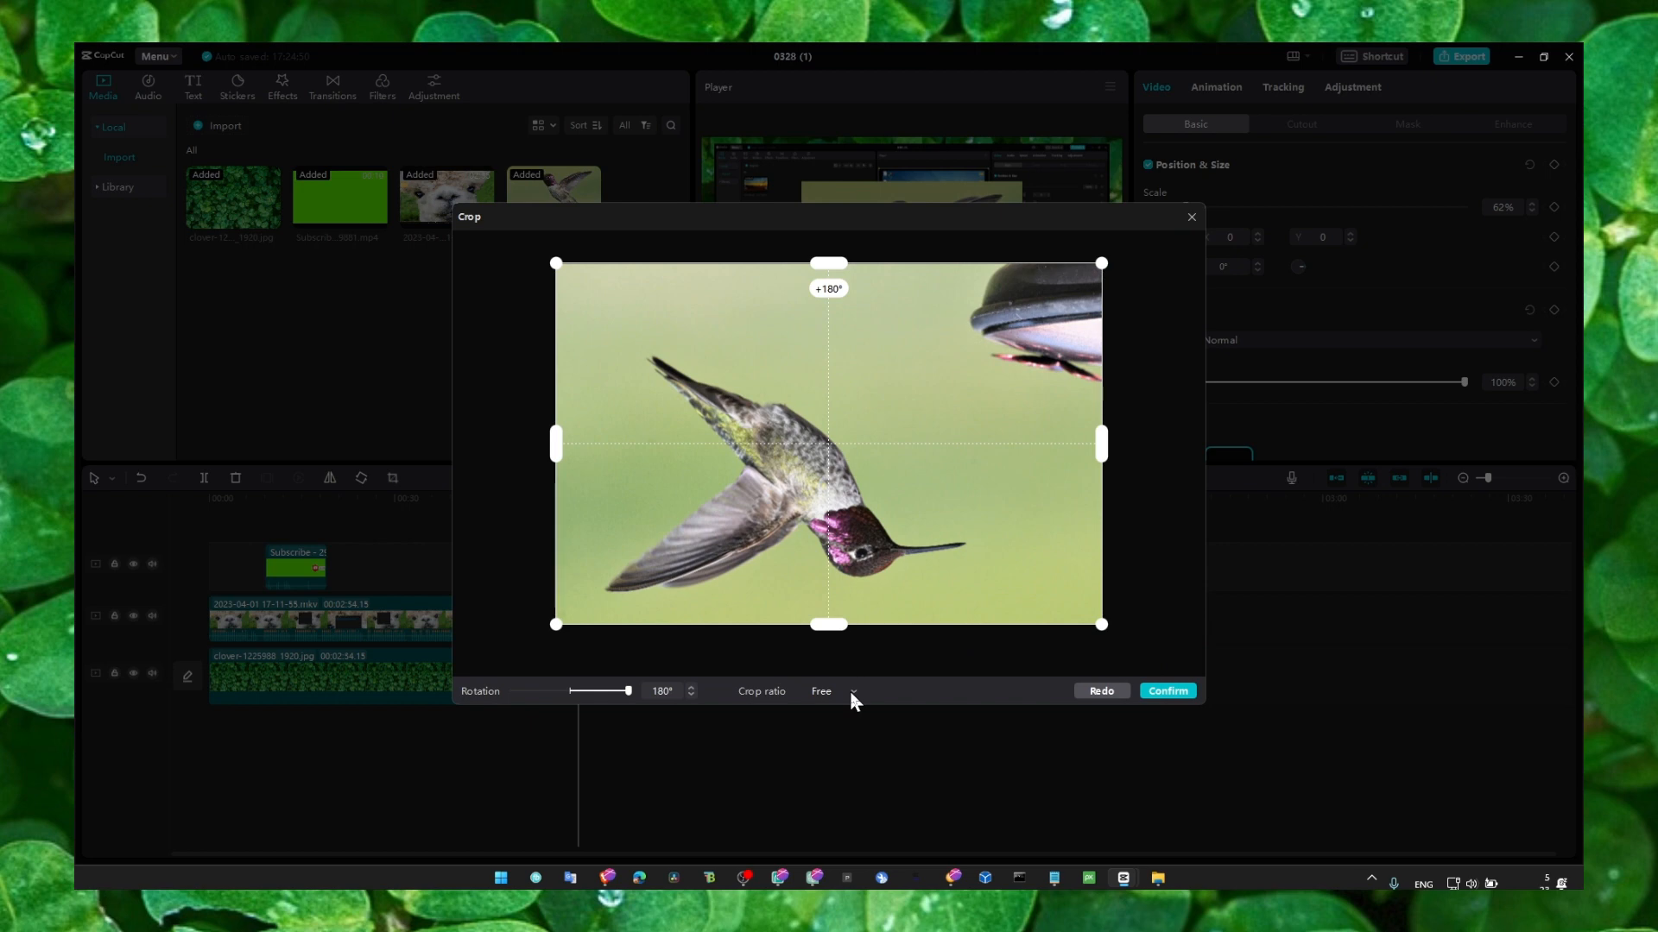
click(832, 691)
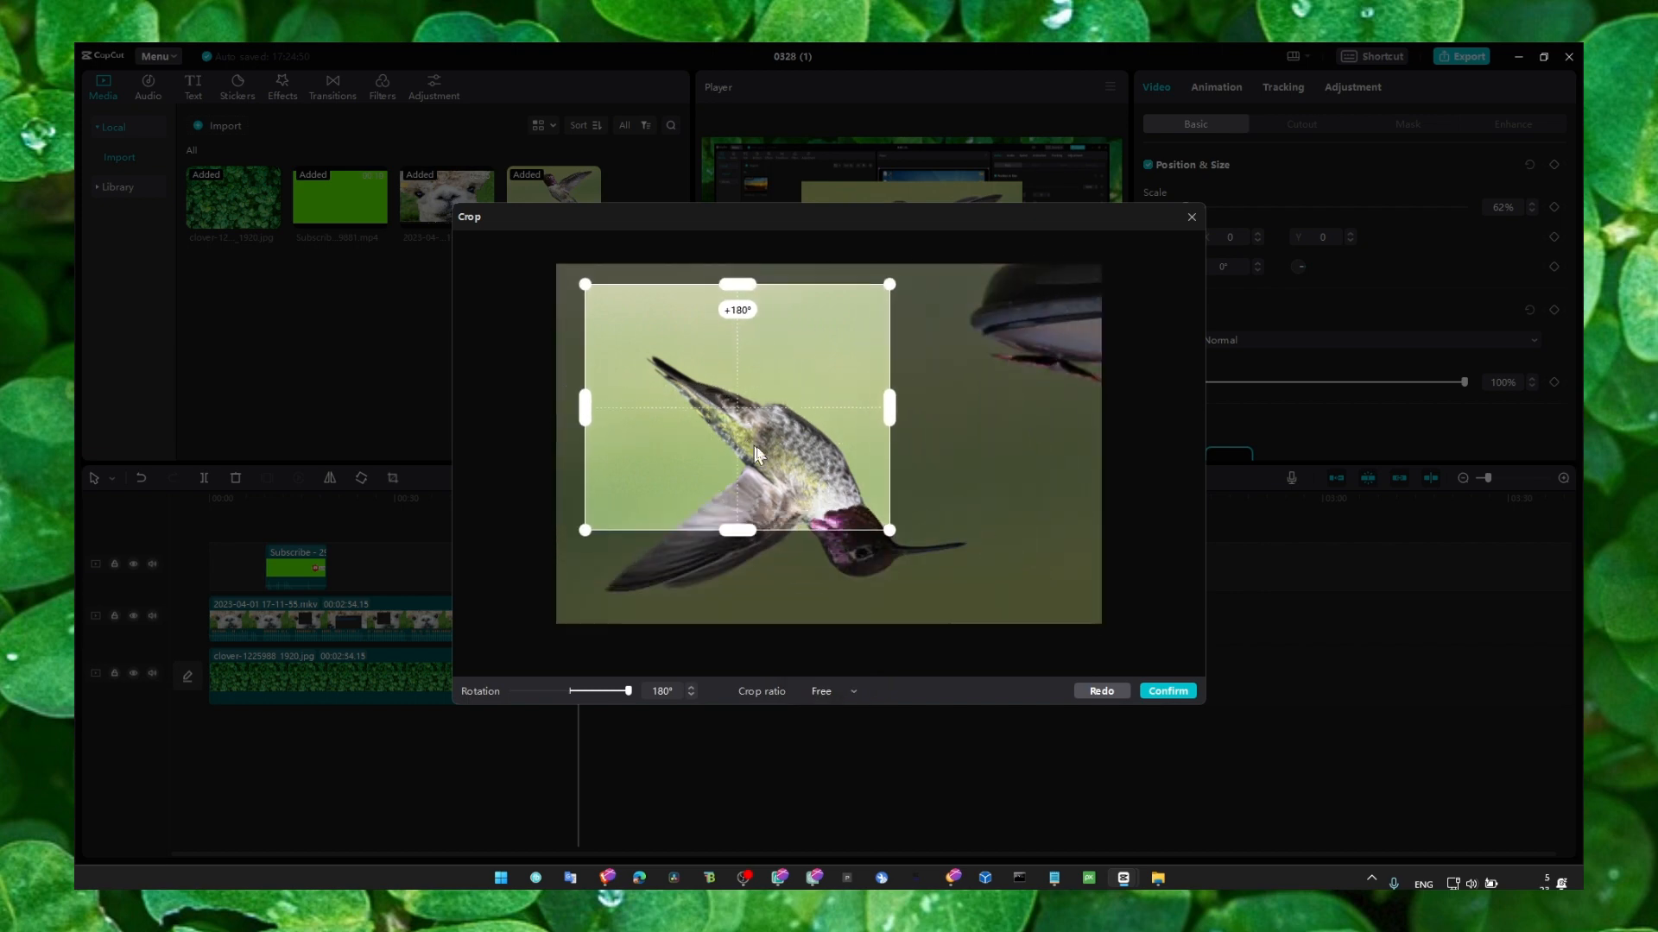
Step: Crop the upside-down hummingbird to a 9:16 portrait ratio and confirm
click(836, 690)
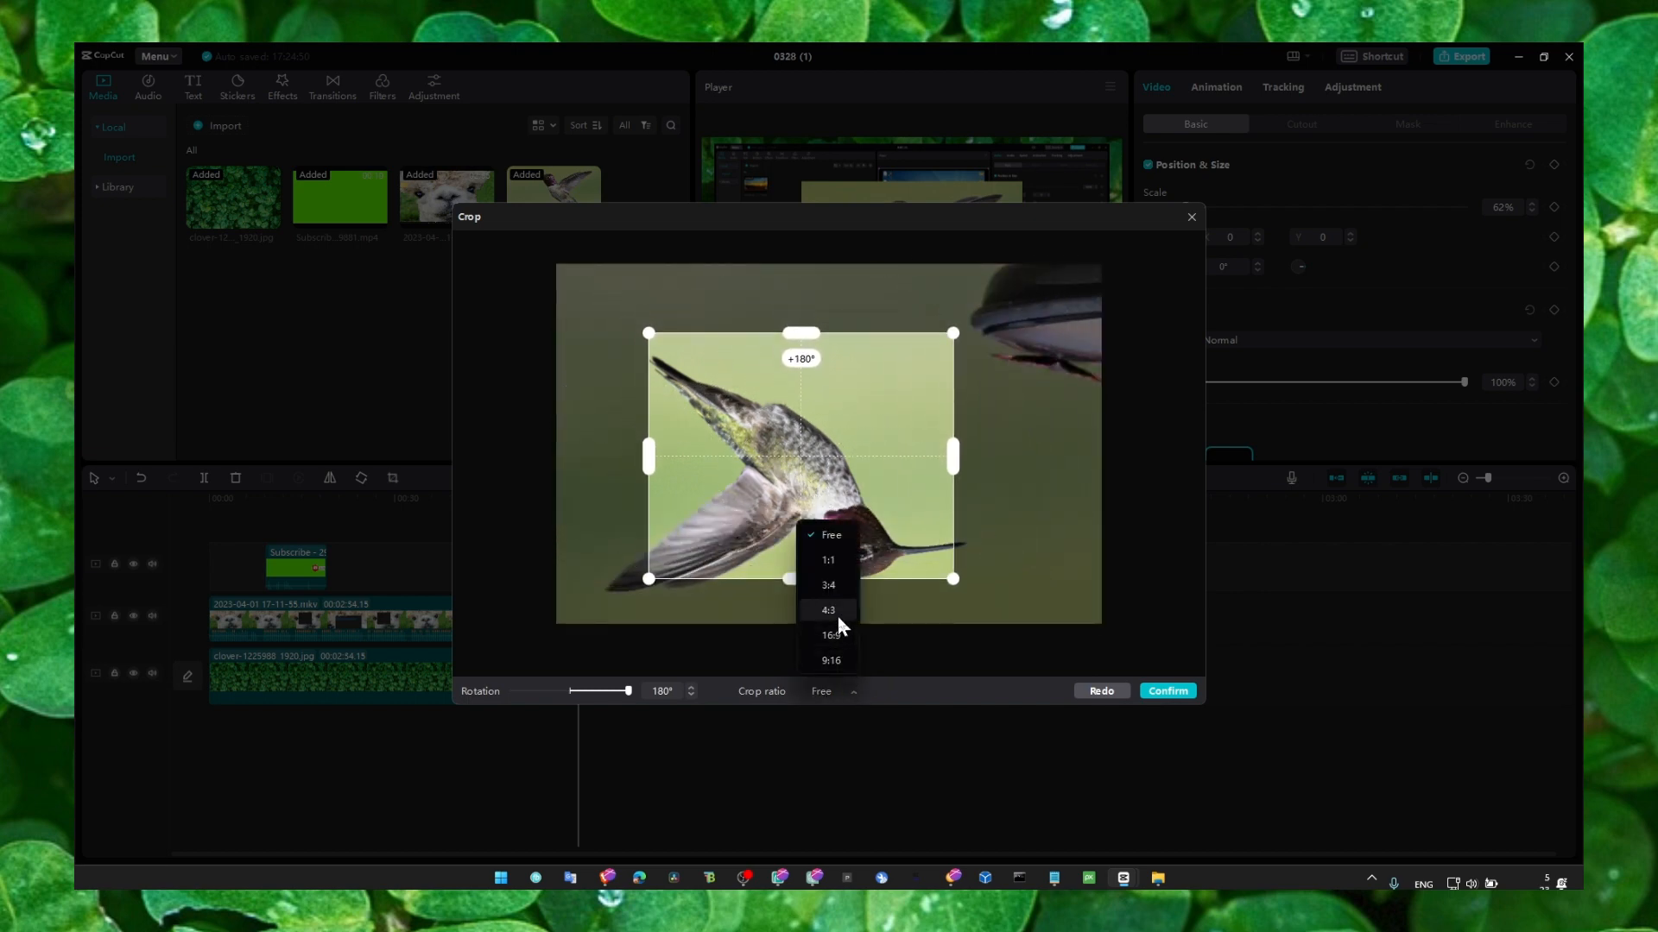
click(827, 610)
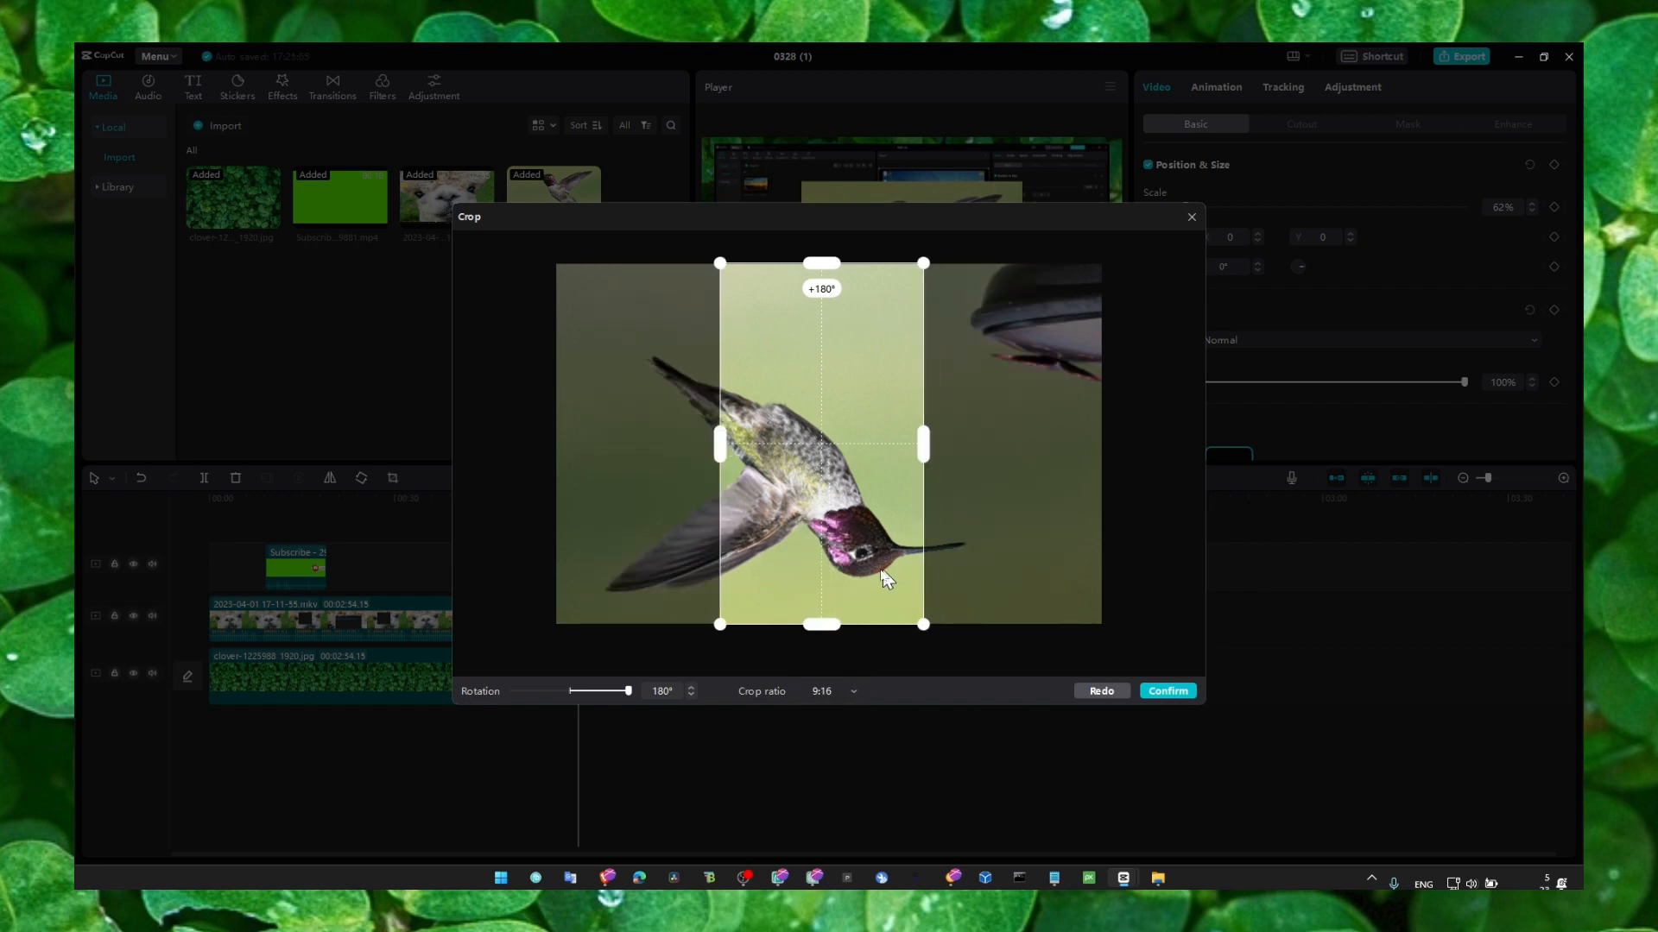
click(1165, 691)
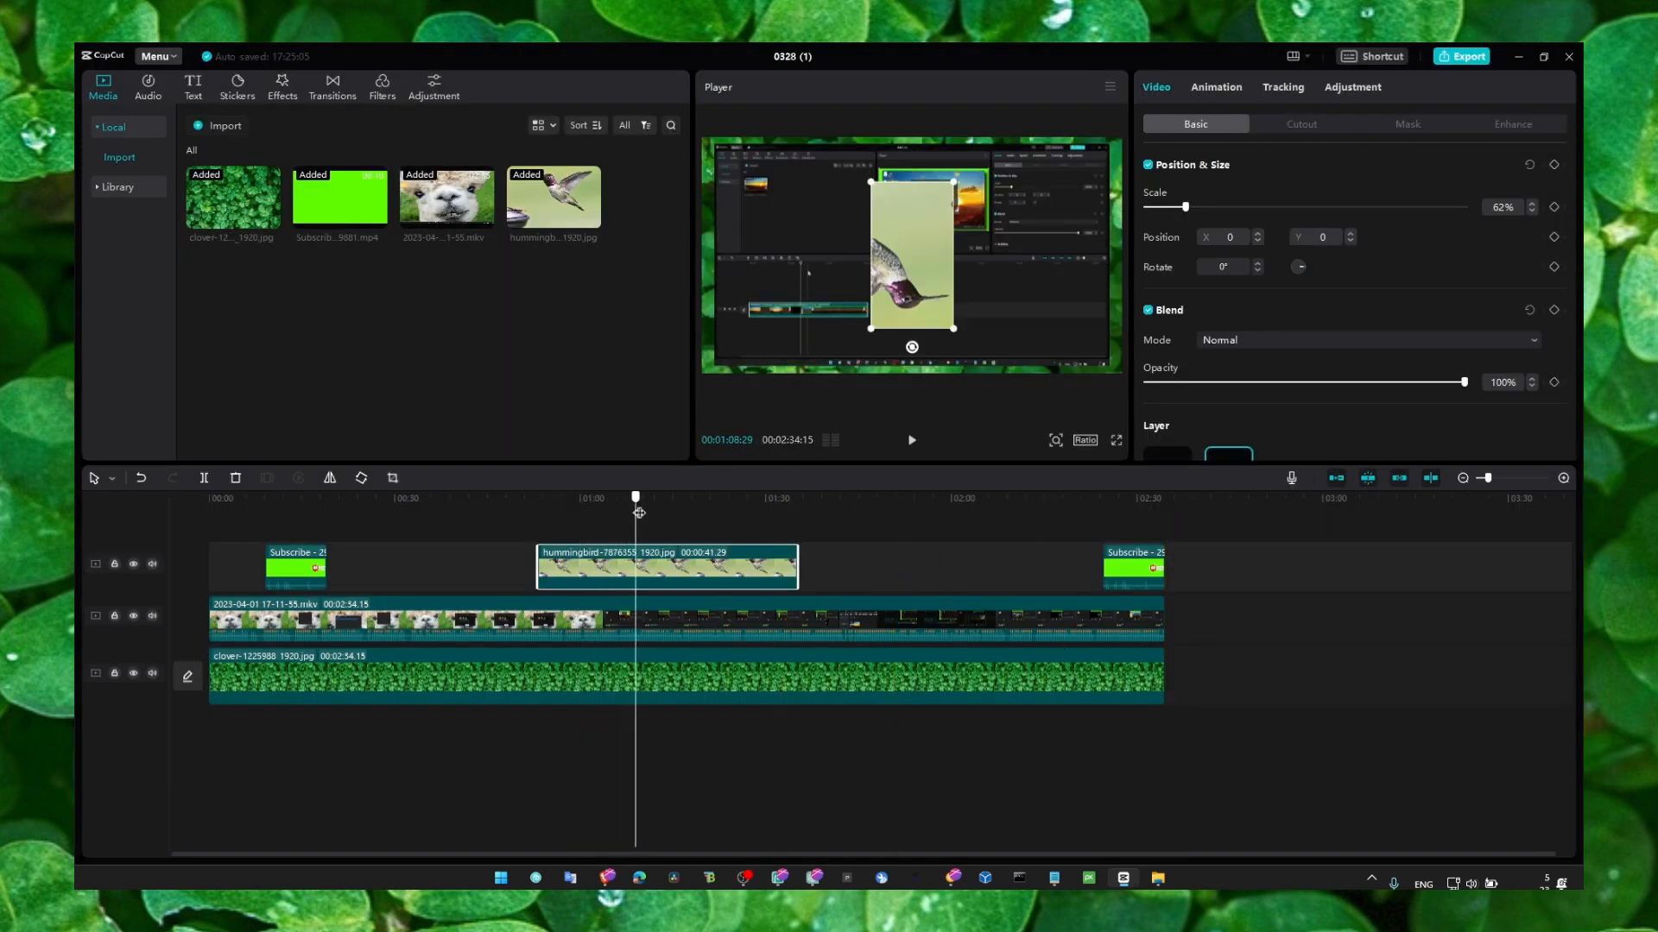
Step: Move the portrait hummingbird overlay to the left of the frame and scale it to 138%
drag(912, 250, 741, 217)
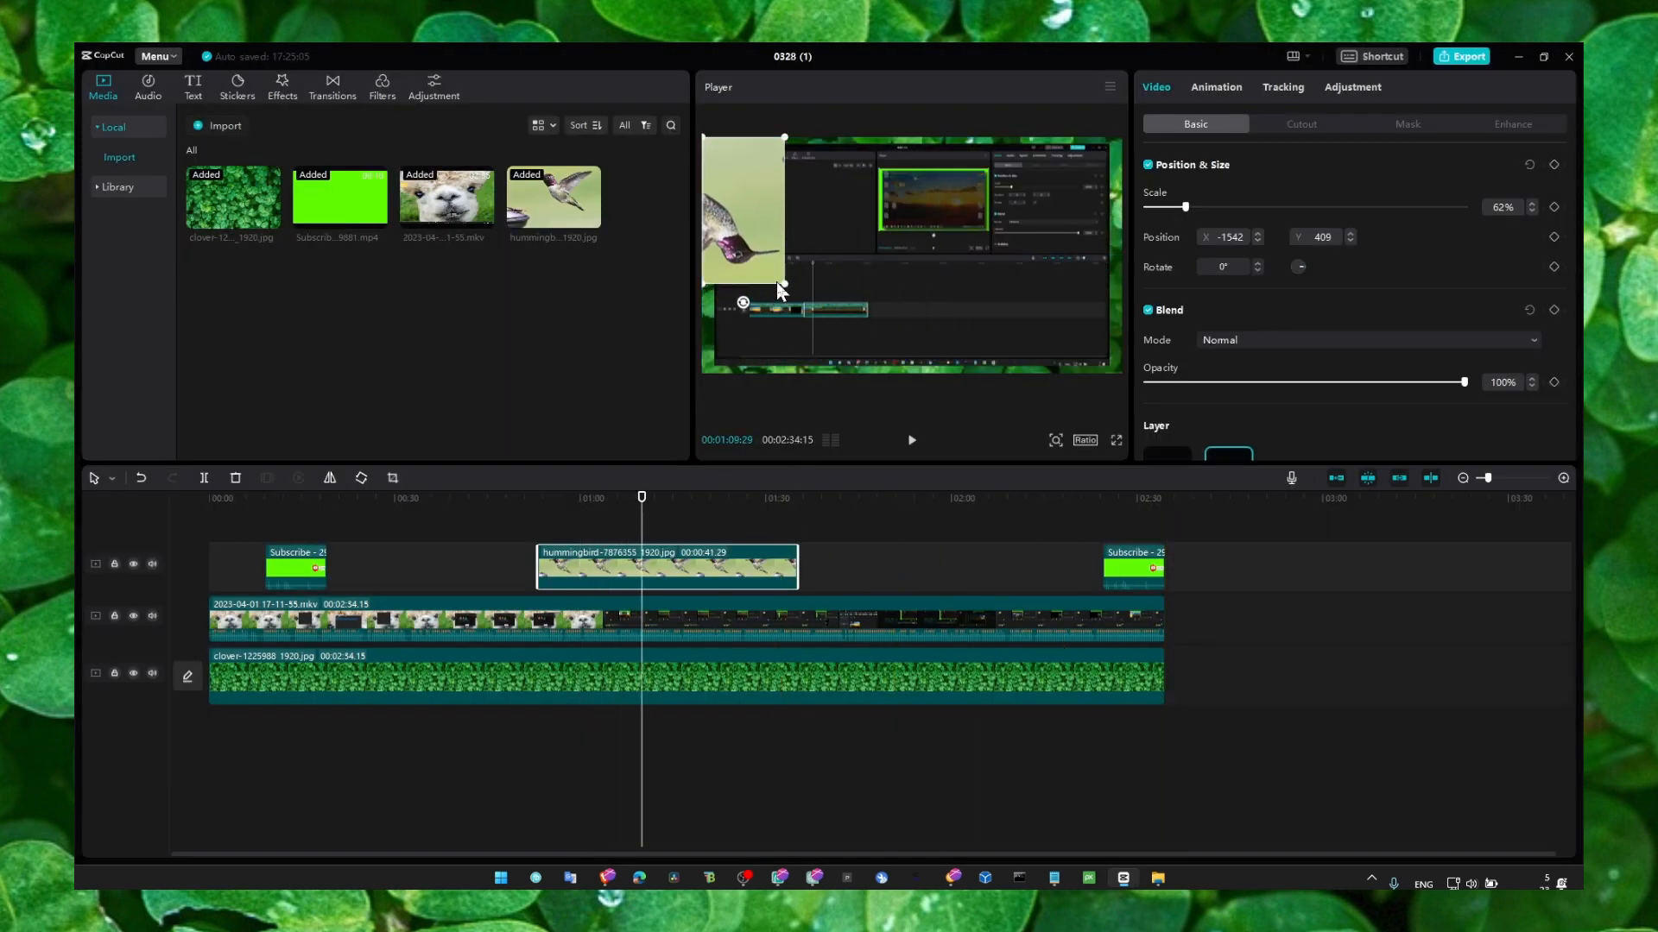
drag(783, 139, 866, 375)
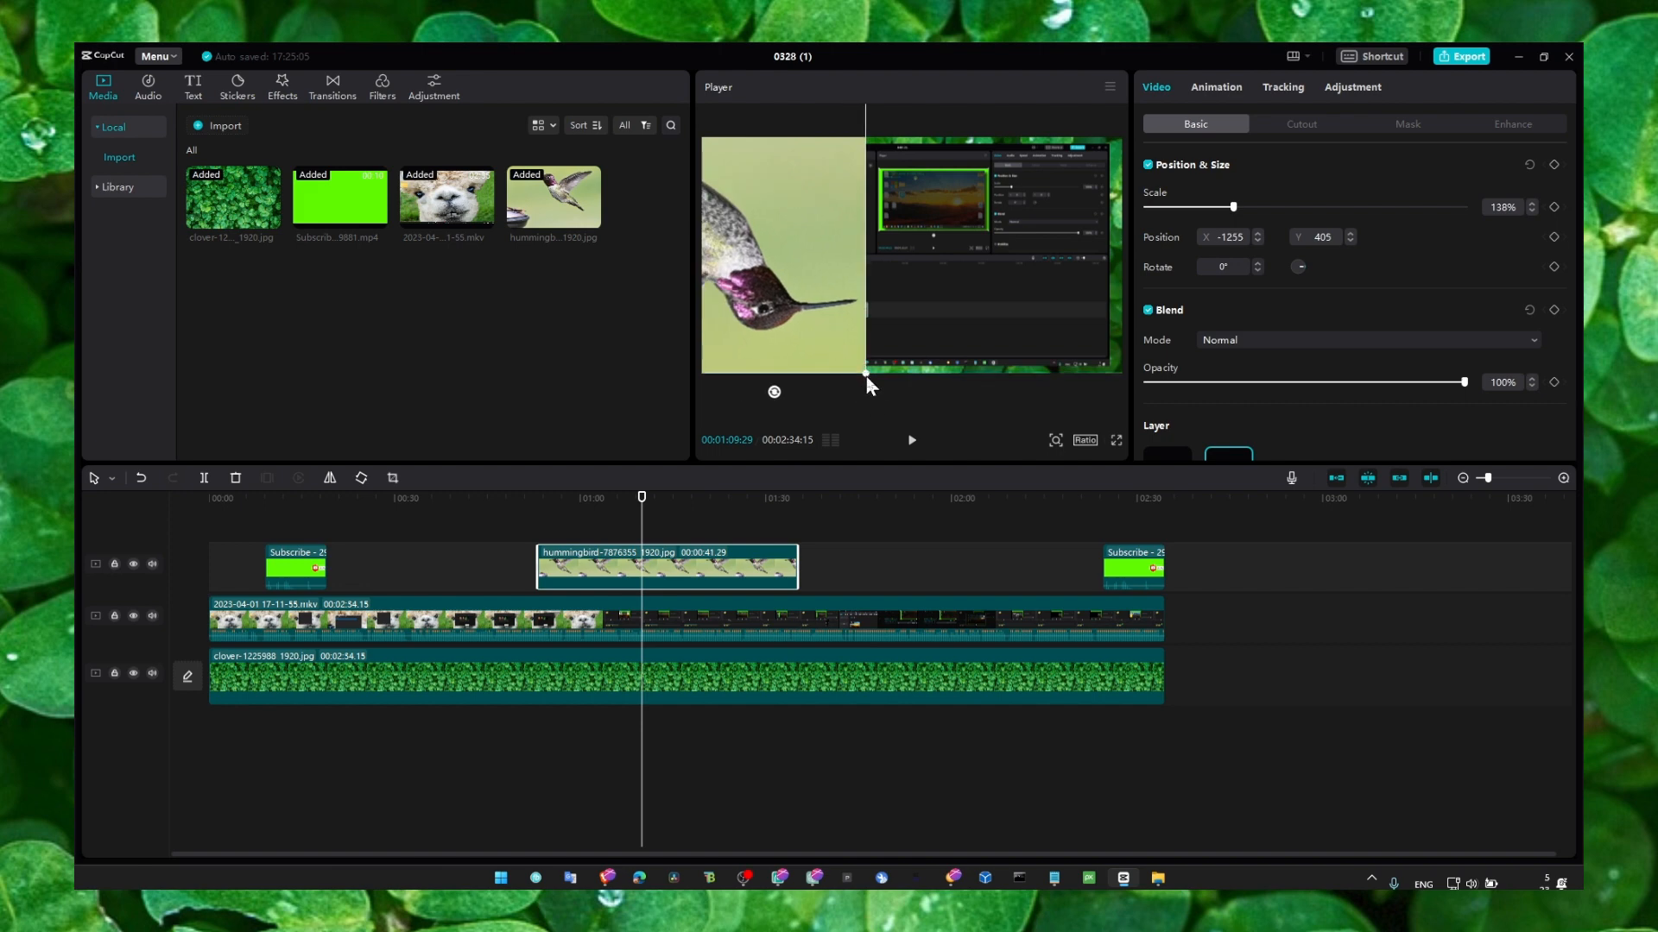